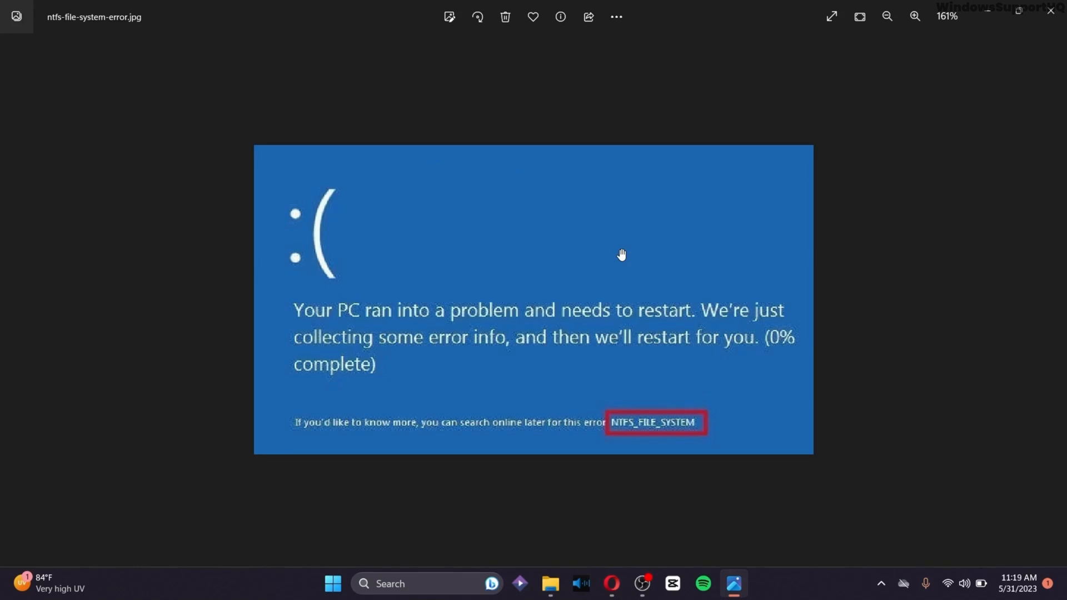
mouse_move(620, 286)
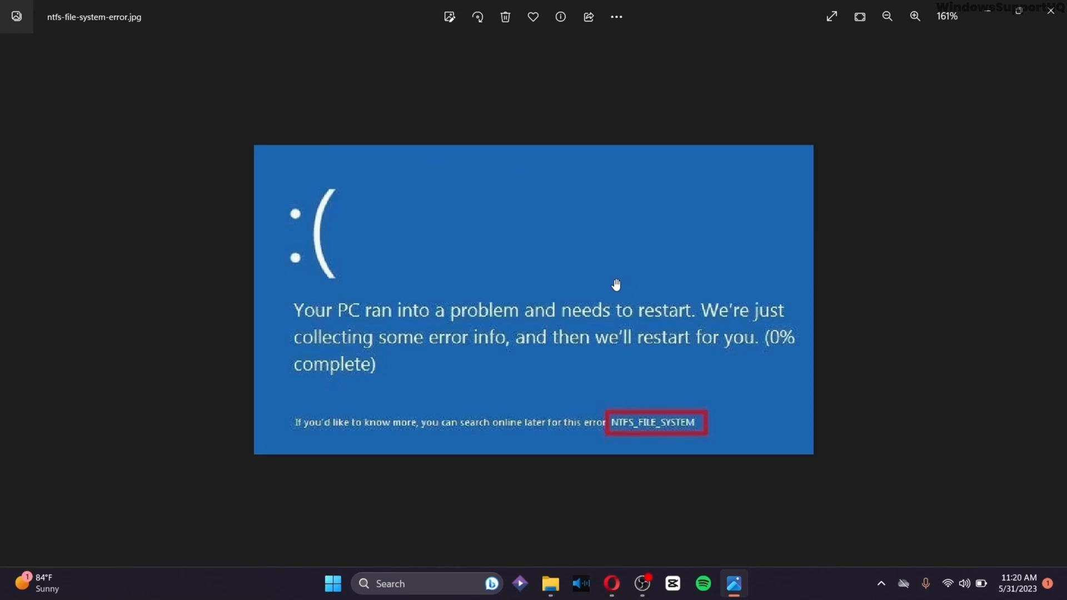
mouse_move(54, 187)
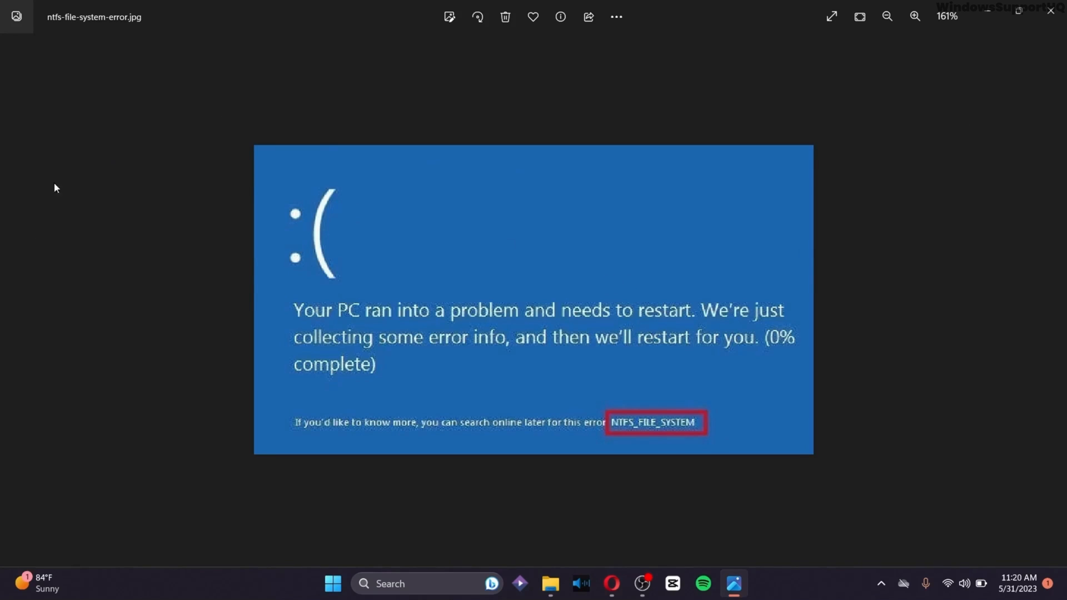
Switch the administrator prompt from System32 to drive D, then attempt drive E, which is not found.
click(887, 15)
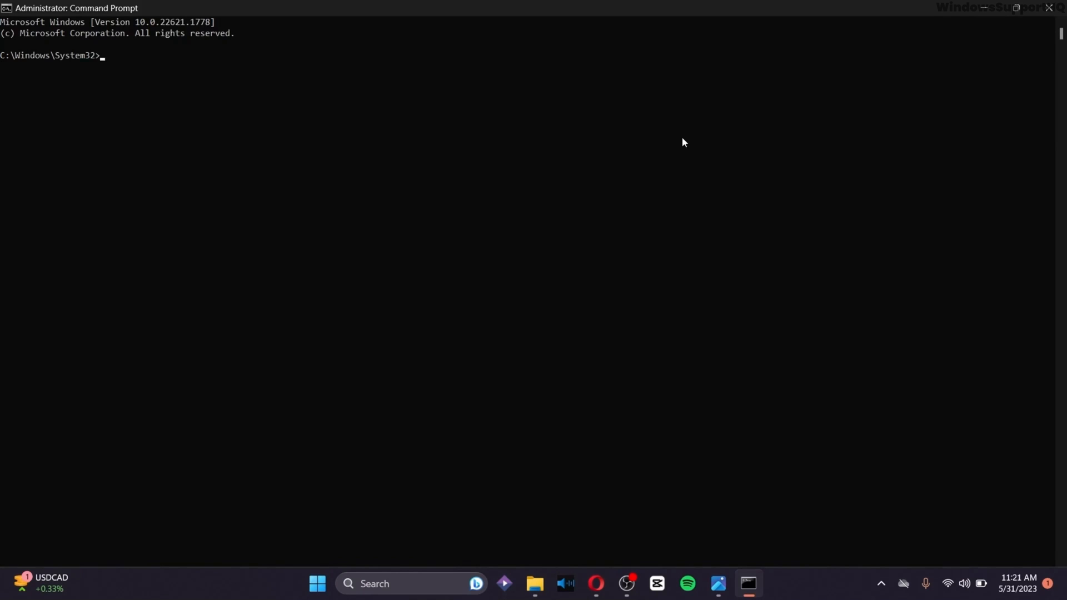
text(c:)
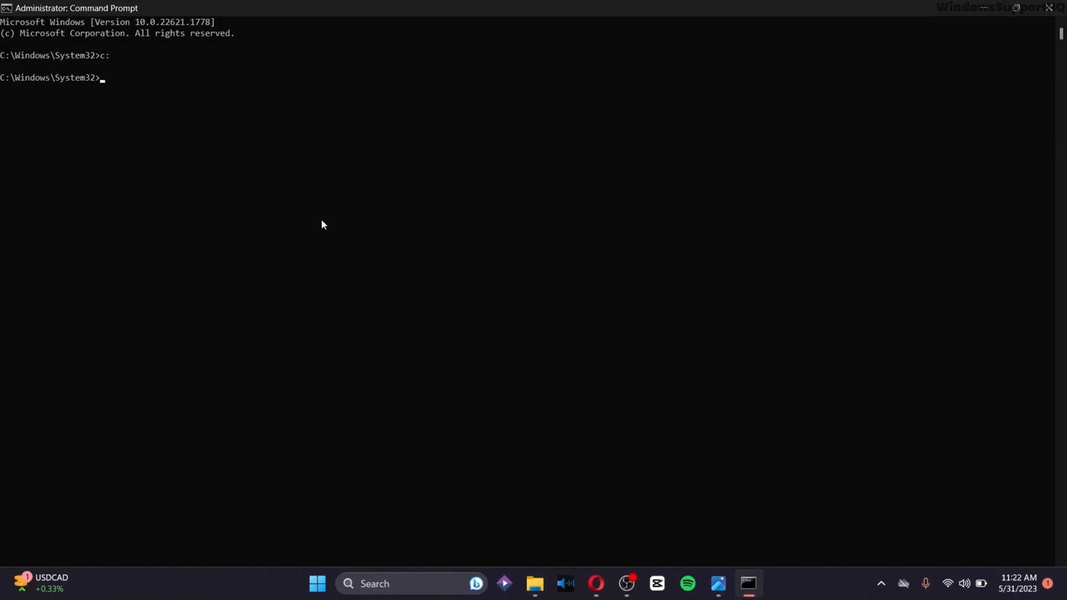
text(d:)
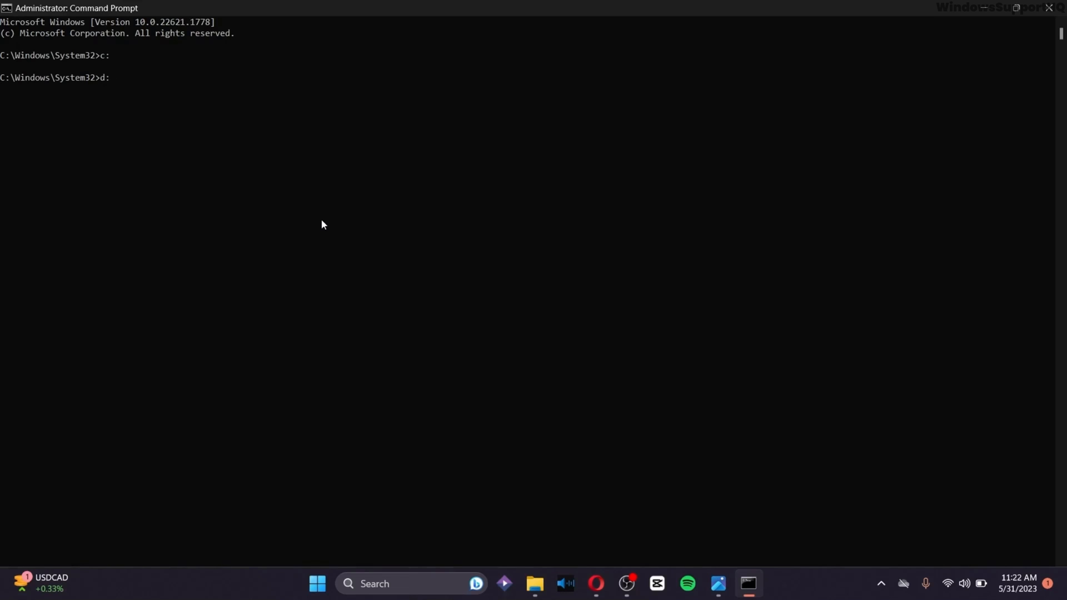
key(Enter)
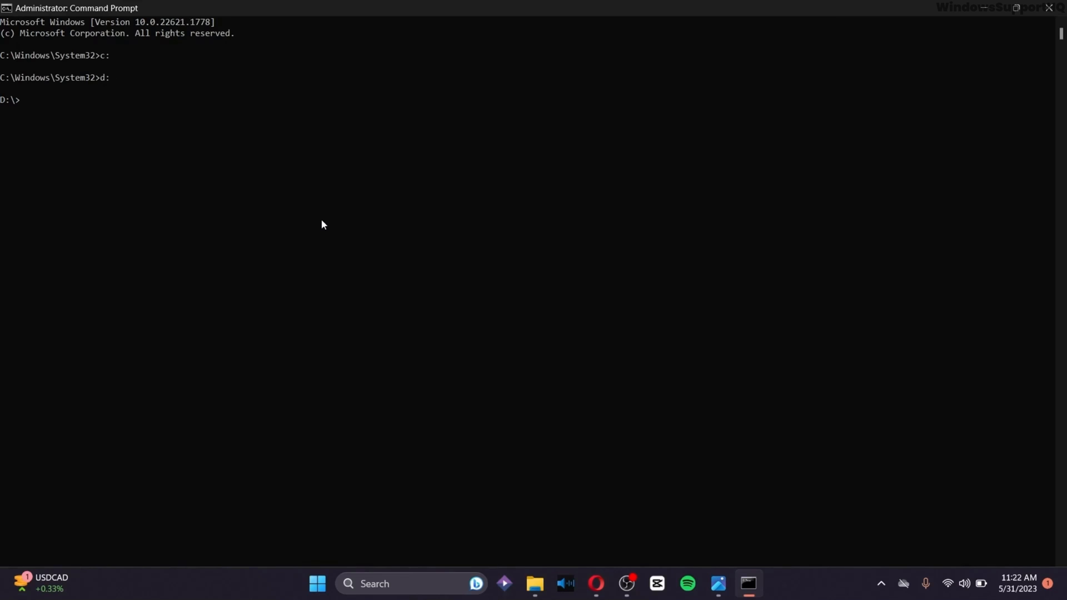
text(e:)
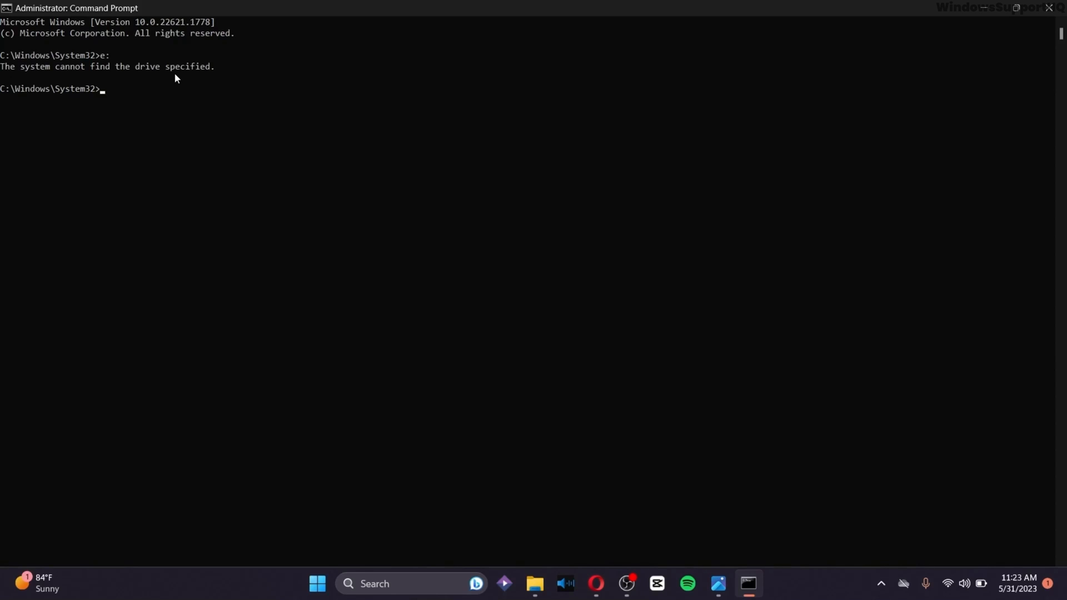
Run chkdsk /f /r on C:, which asks to schedule the check at next restart.
text(chkdsk)
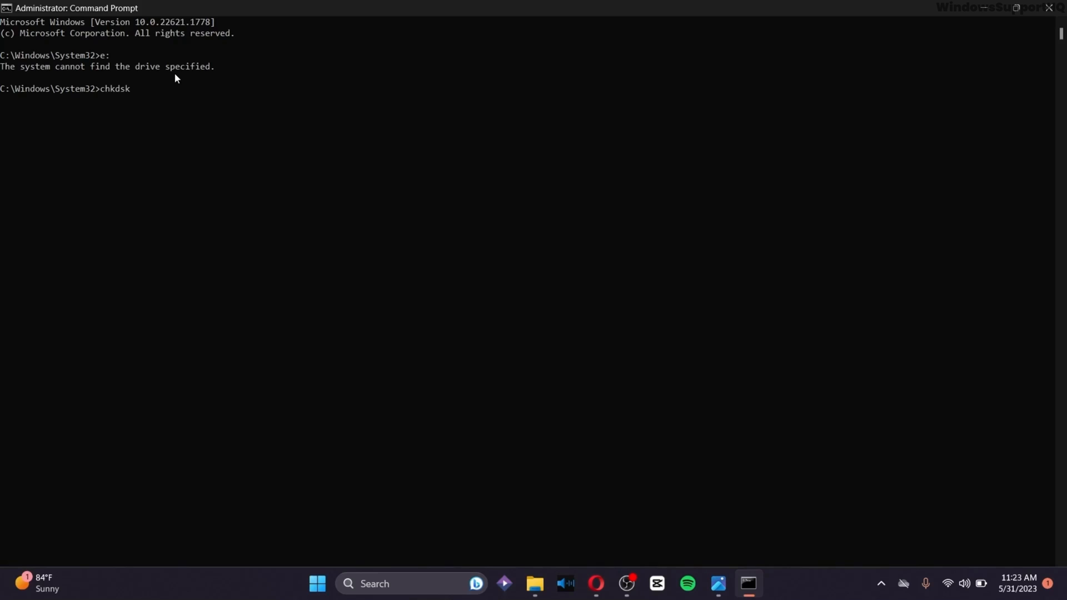
text(/f /r c:)
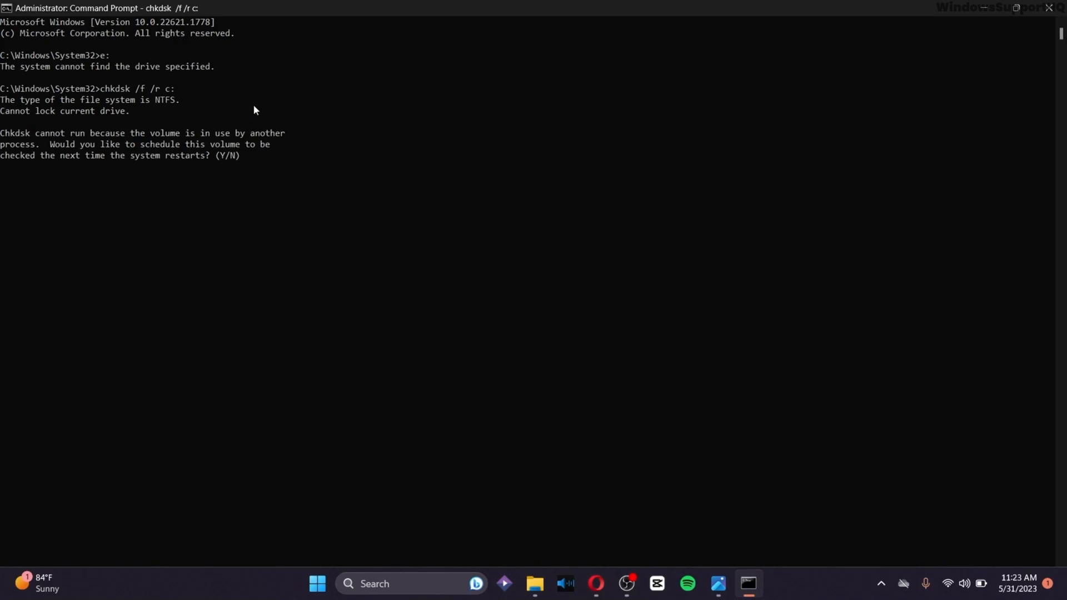
mouse_move(494, 314)
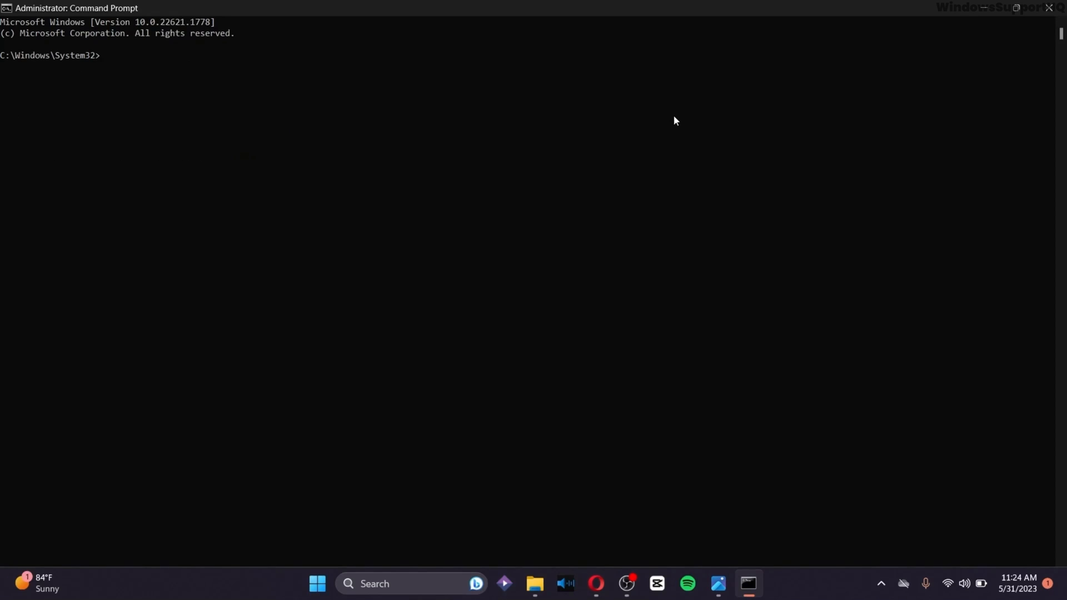
Run chkdsk /f /r on E:, which fails with 'Cannot open volume for direct access.'.
text(chkdsk)
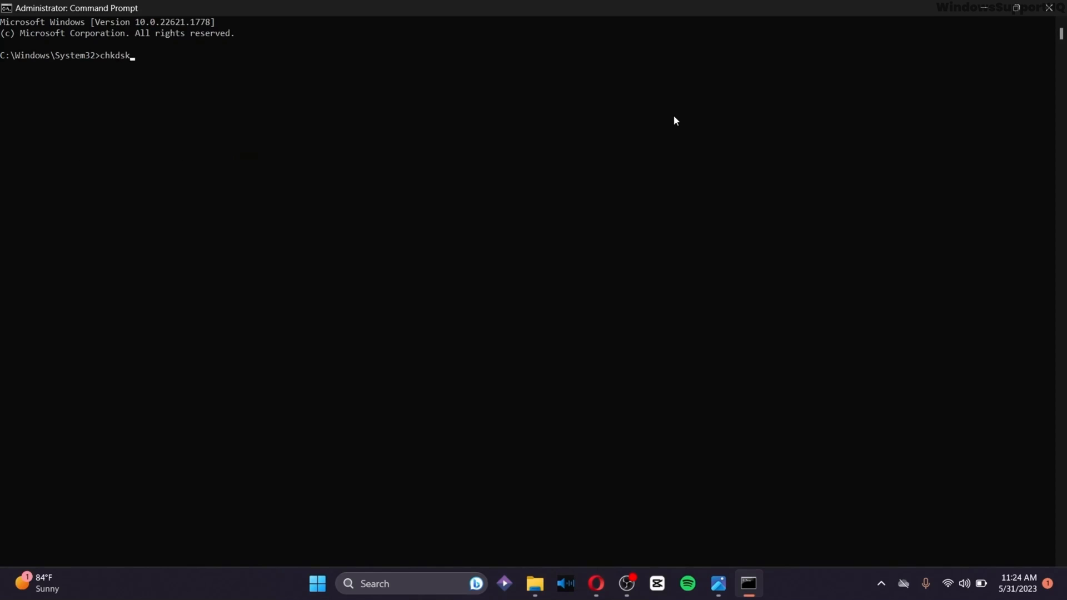
text(/f /r e:)
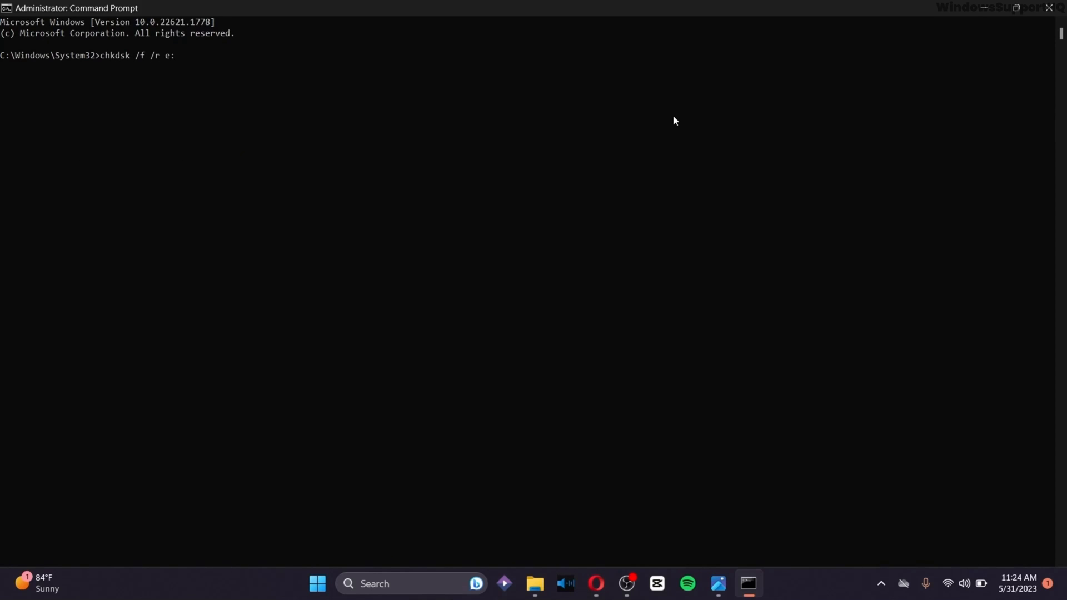
key(Enter)
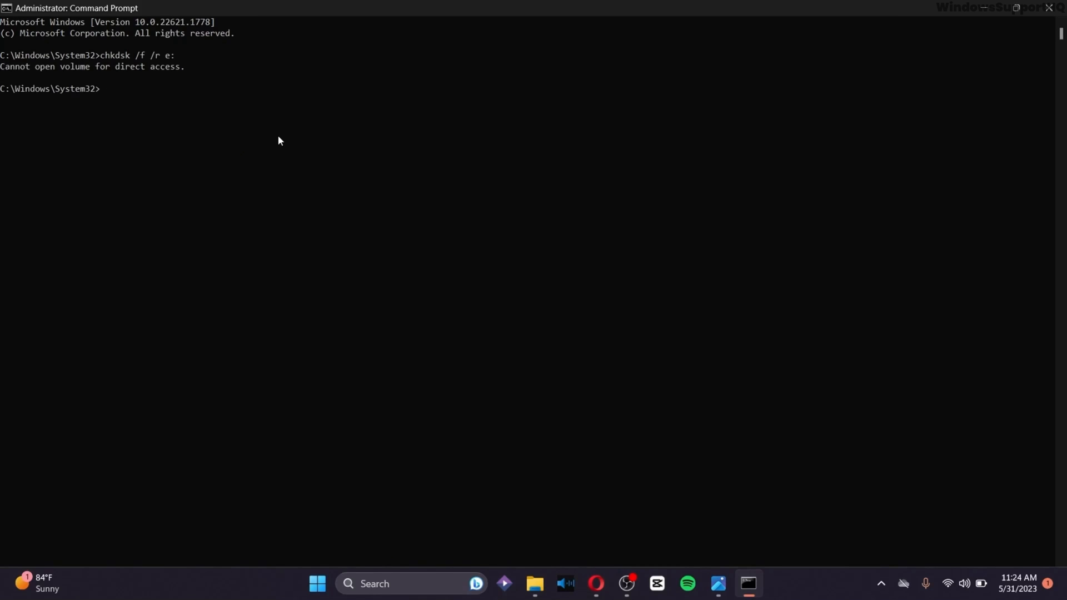